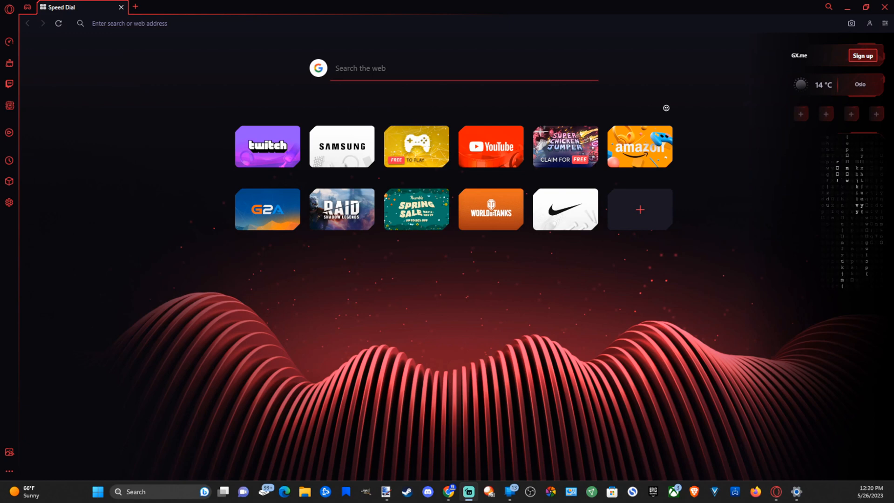
mouse_move(392, 275)
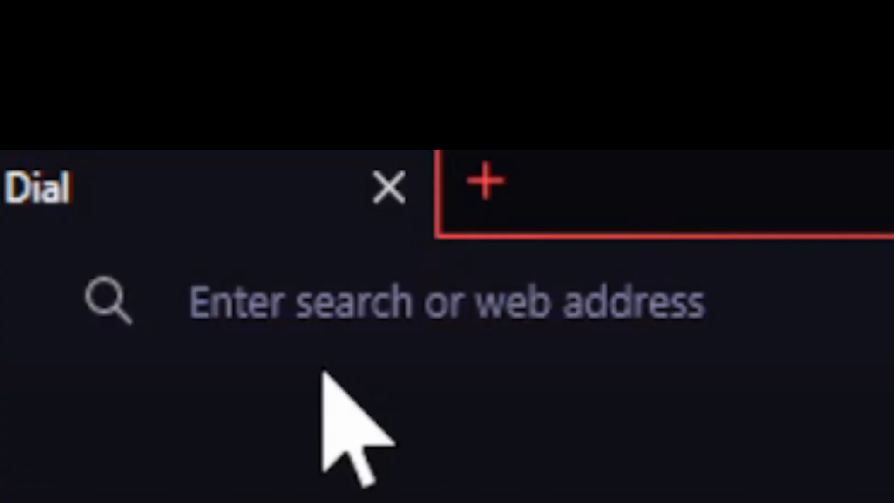
Step: Load the opera://flags Experiments page from the address bar
click(400, 299)
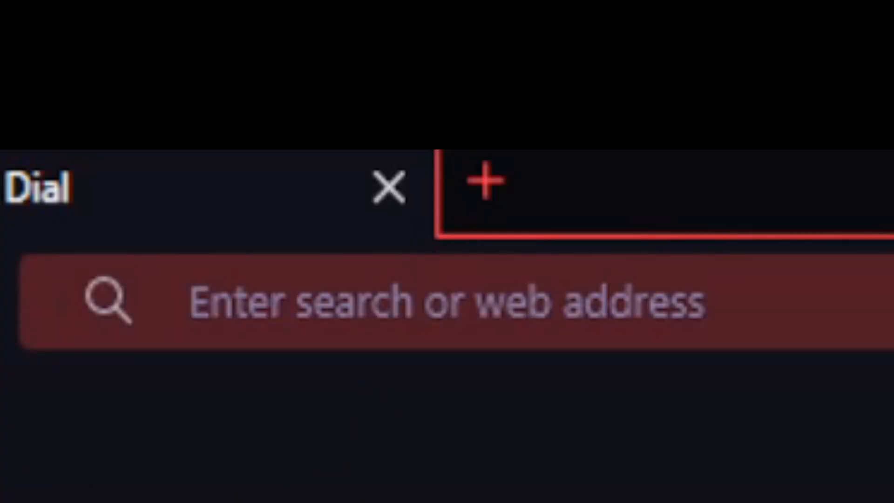
text(oper)
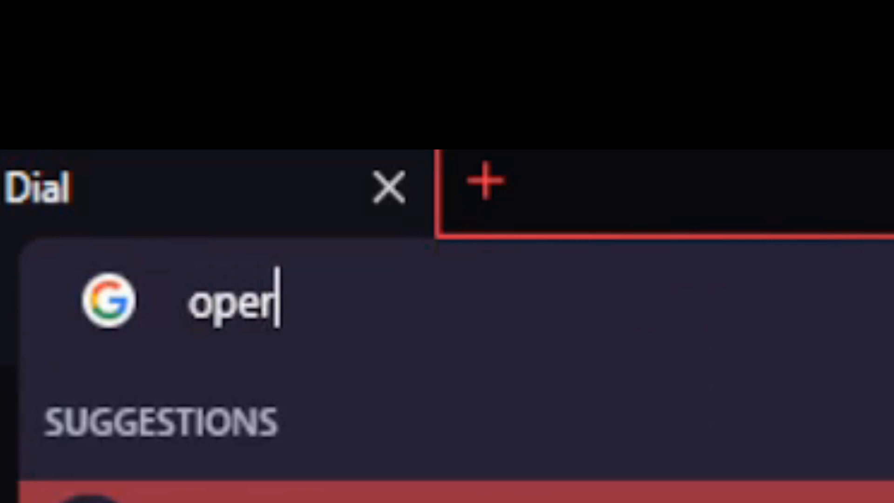
text(a://)
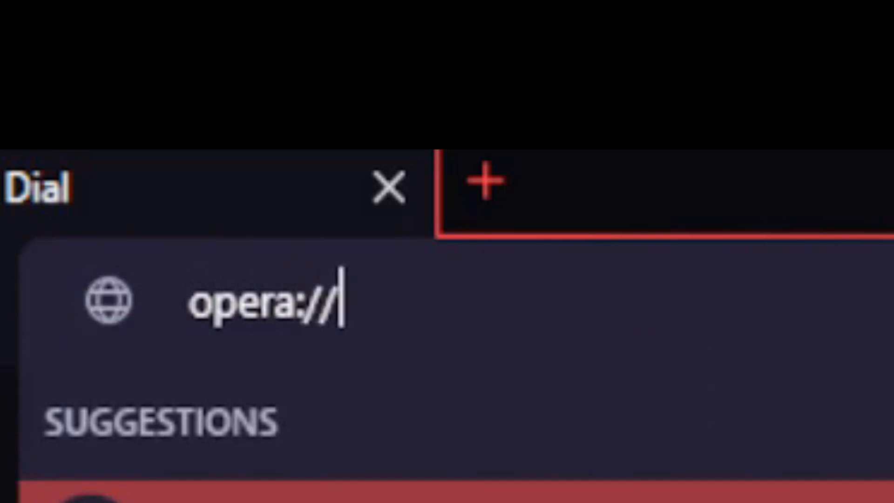
text(flags)
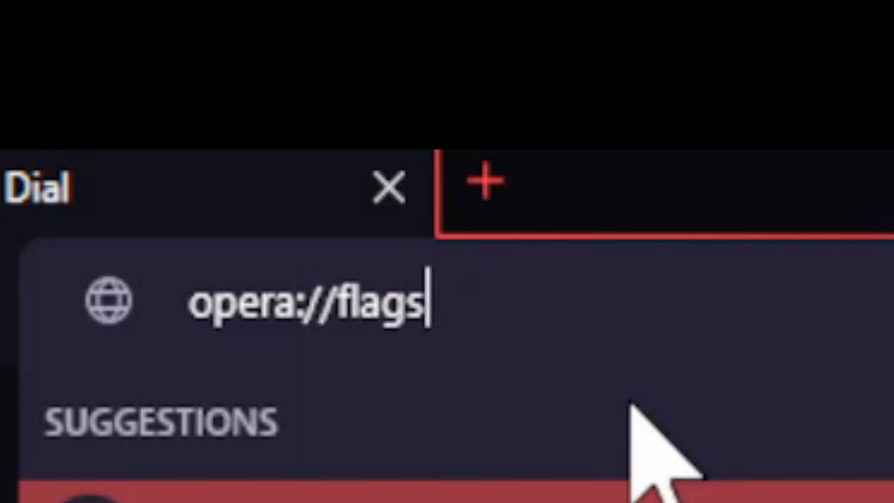
key(Return)
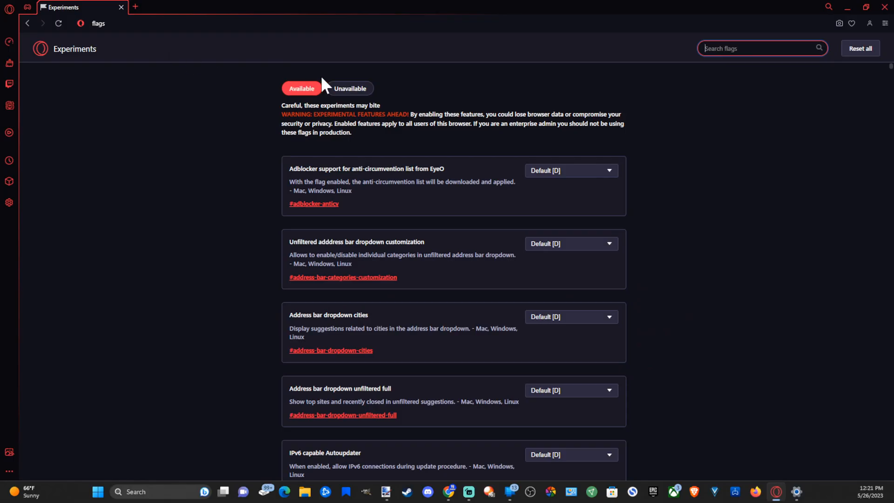
mouse_move(715, 85)
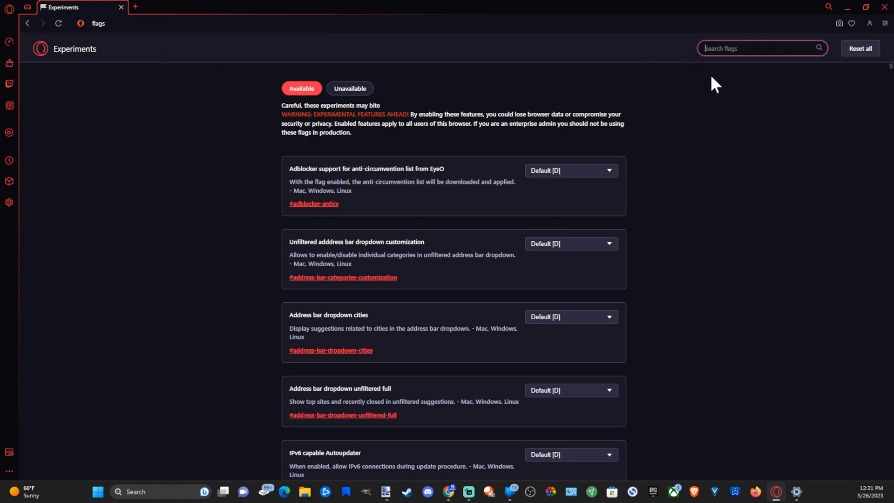
mouse_move(643, 129)
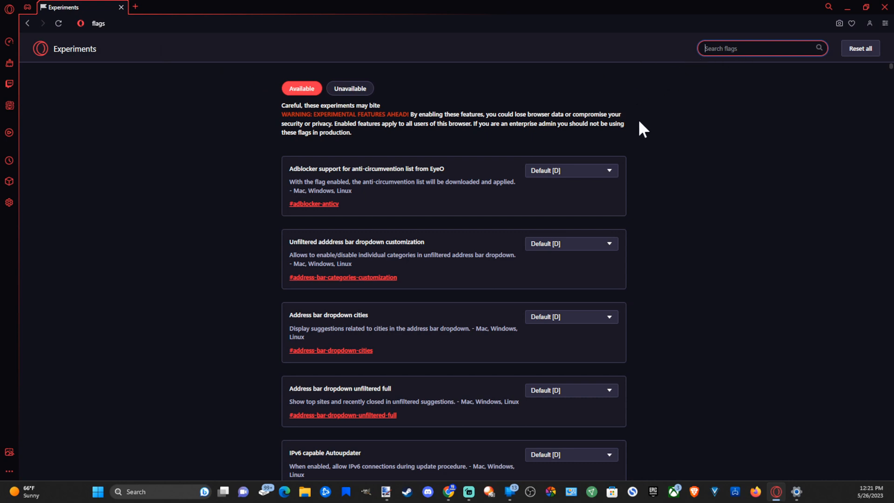
Step: Filter the flags list with "parallel" to isolate the Parallel downloading experiment
text(paralle)
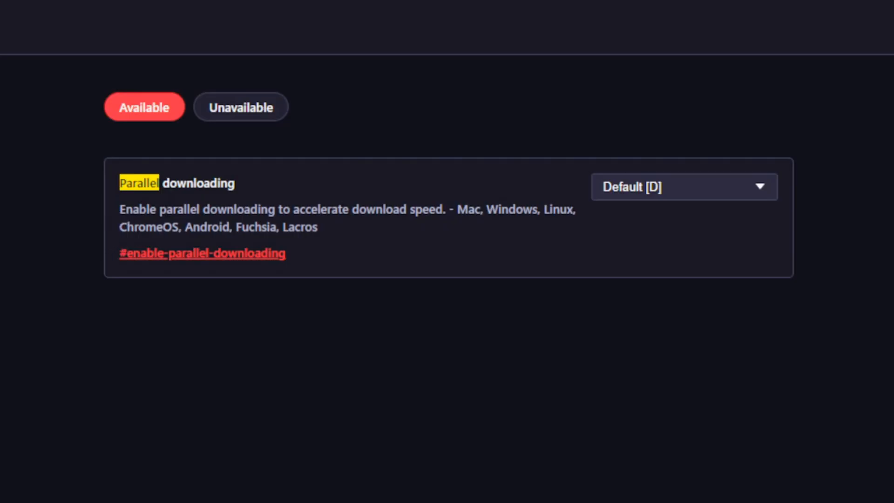
mouse_move(658, 231)
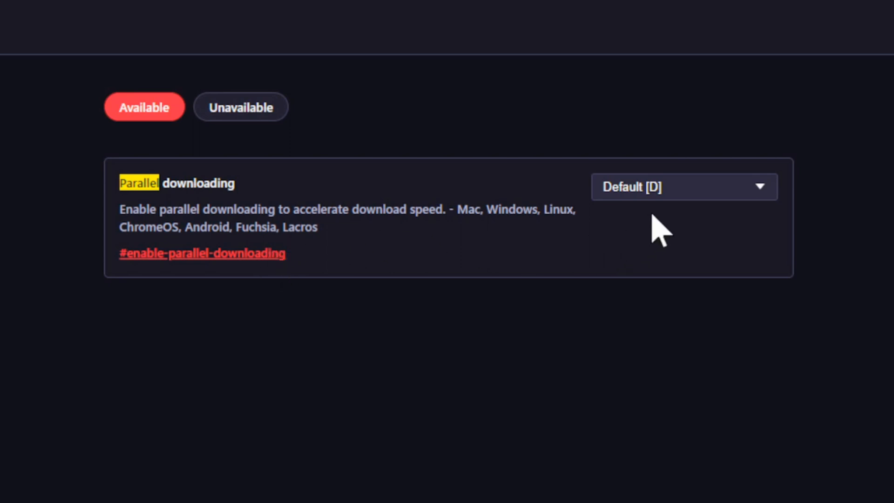
mouse_move(679, 202)
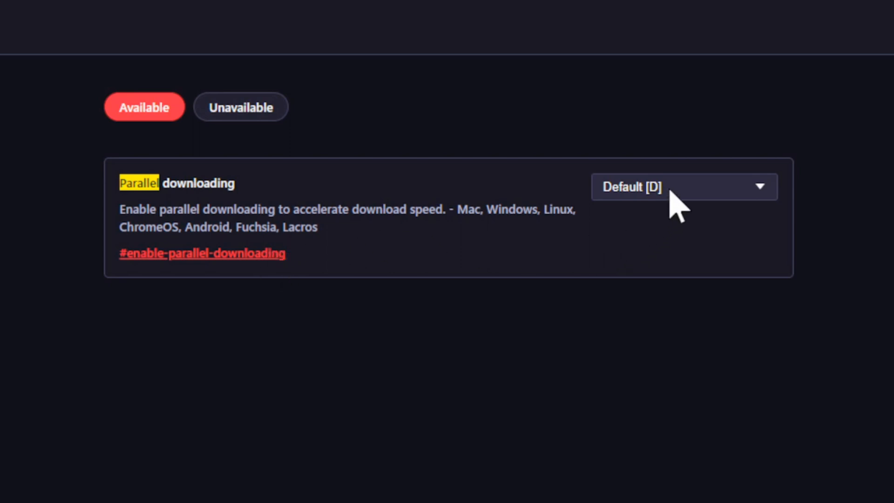
Step: Set Parallel downloading to Enabled and relaunch the browser to apply it
click(683, 186)
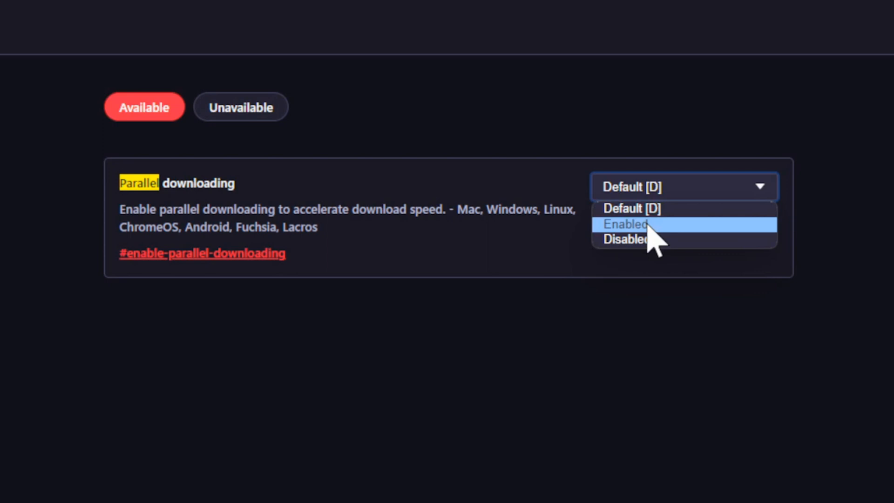
click(624, 222)
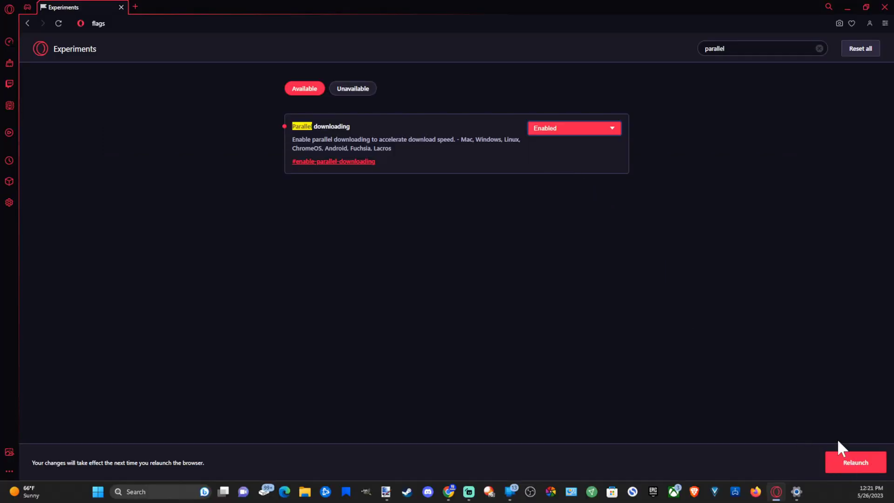
mouse_move(850, 464)
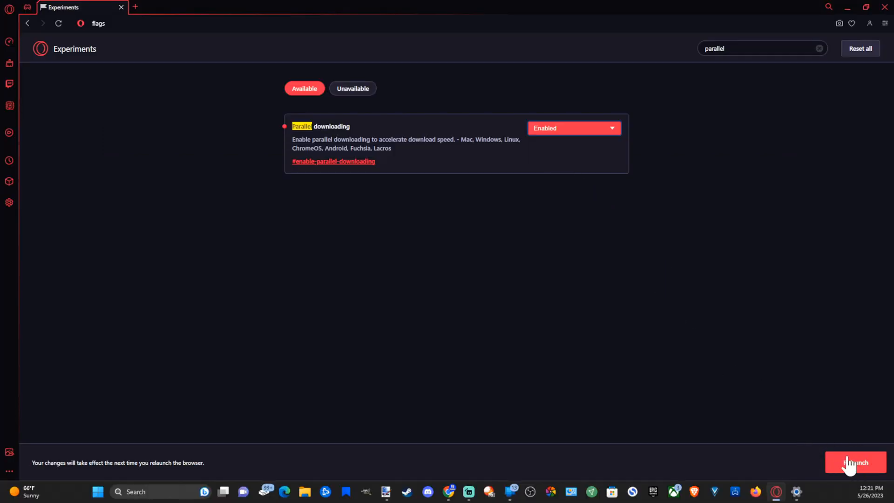
click(855, 462)
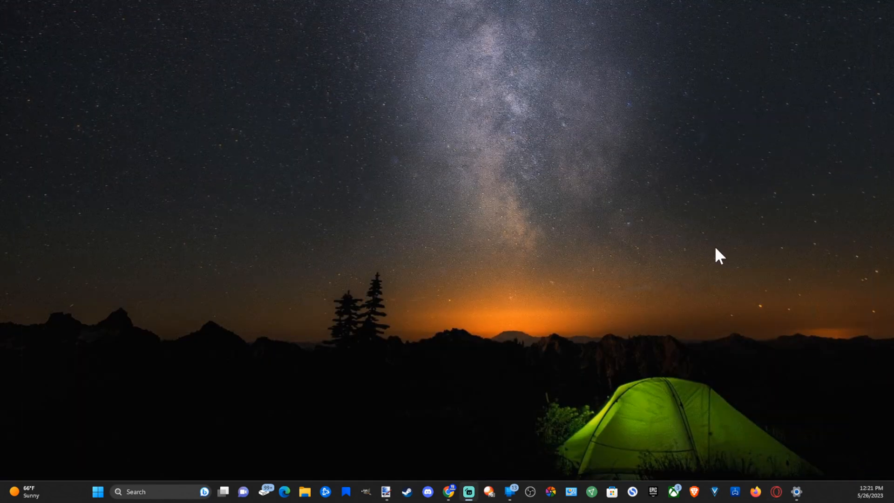
click(775, 492)
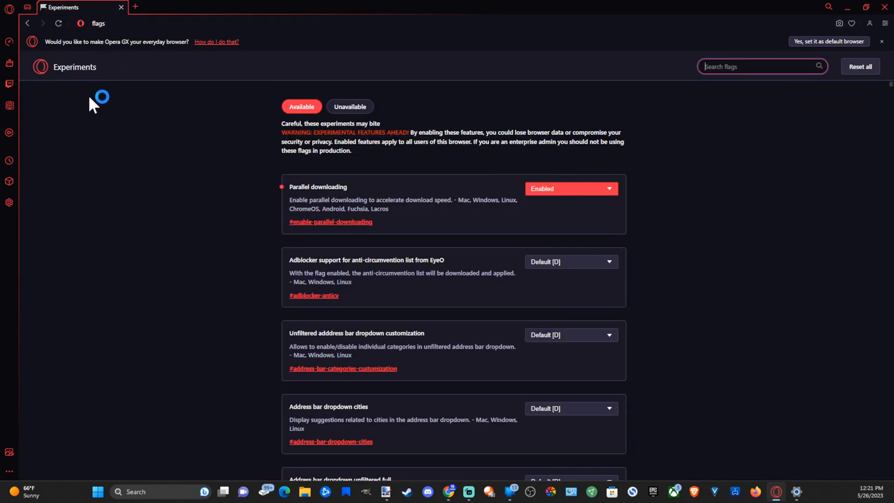
mouse_move(857, 38)
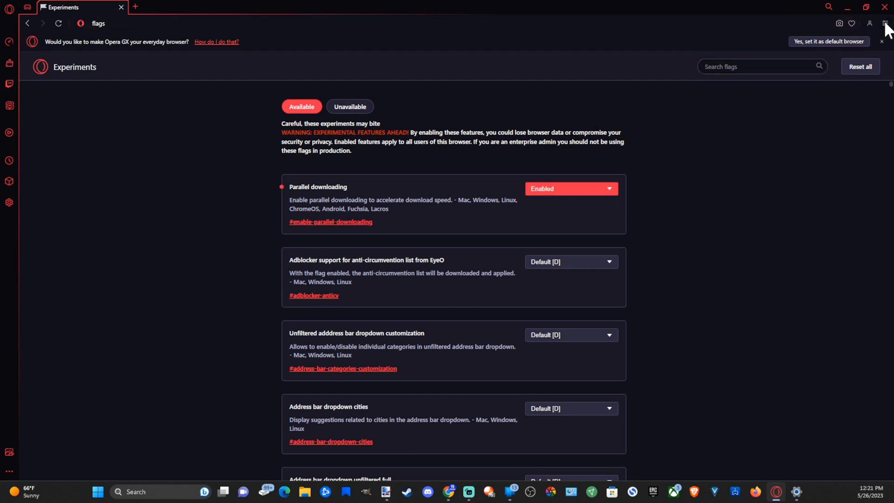
Step: Turn on Block ads under Privacy & Security in the Easy Setup quick settings
click(885, 23)
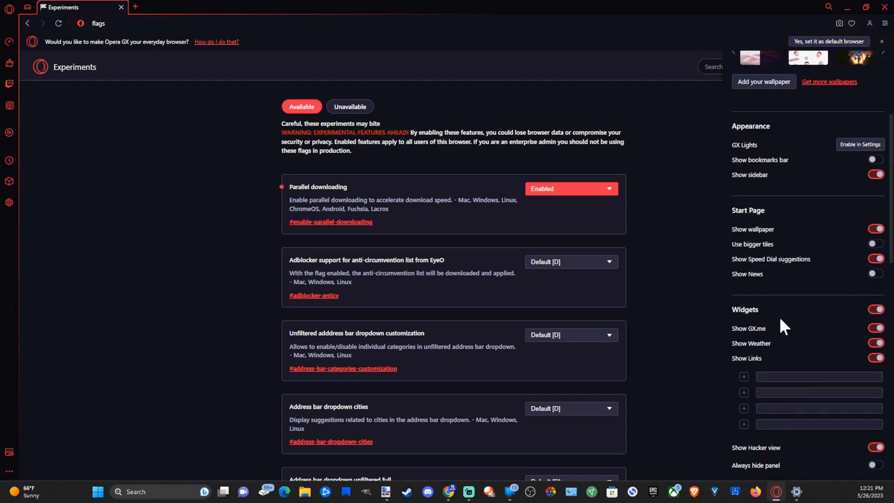
scroll(down, 3)
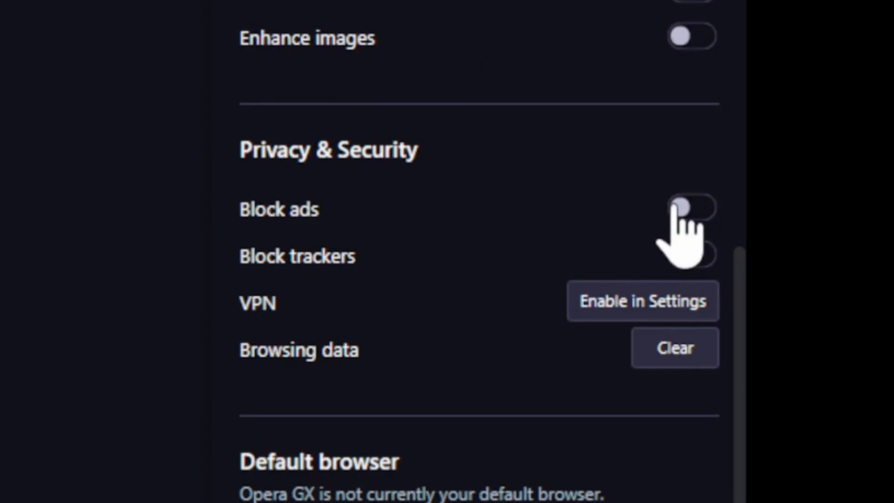
click(692, 208)
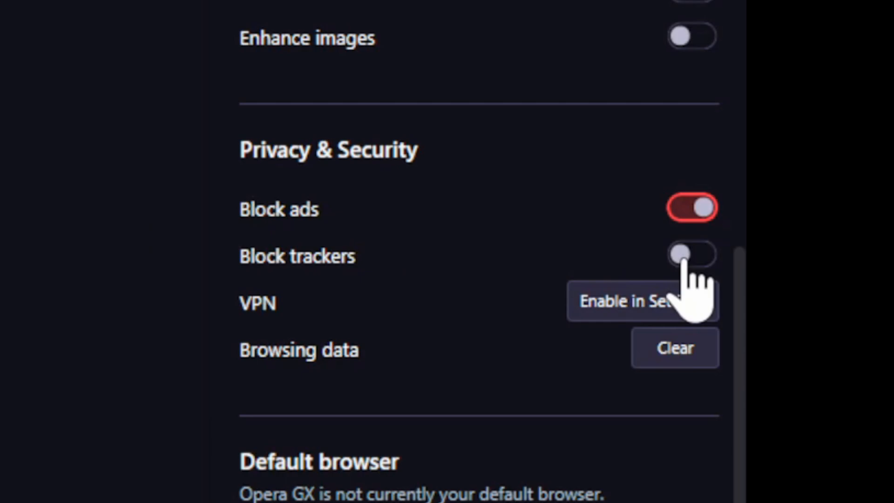